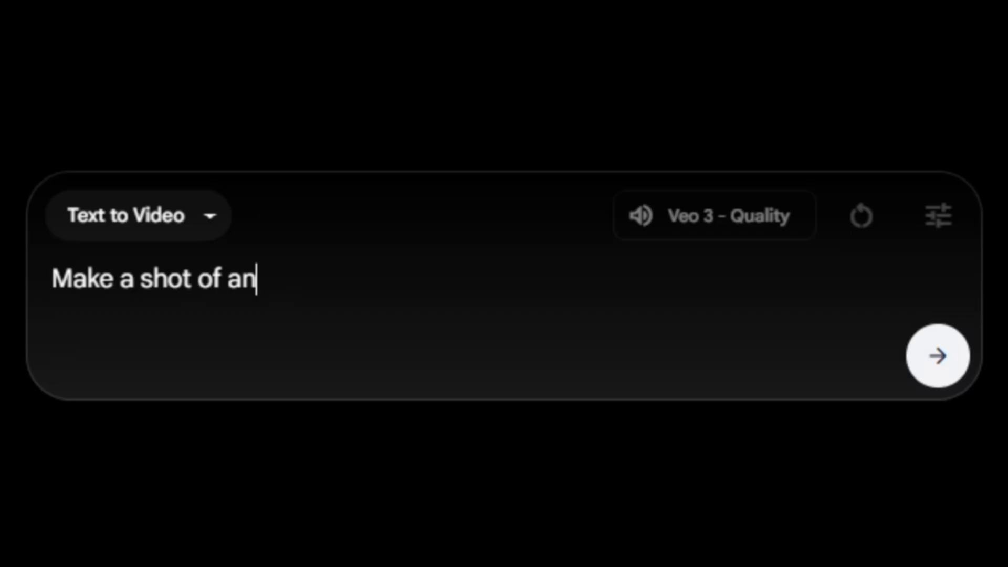
- Type 'astronaut drifting in spac' into the text-to-video prompt box
type("astronaut drifting in spac")
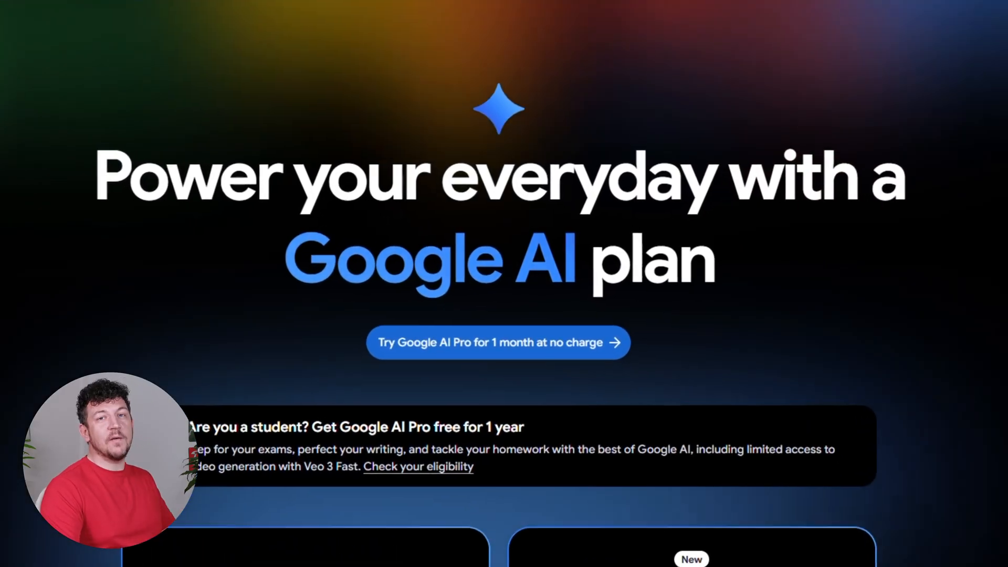
- Scroll down through the Google AI plans page
scroll("down", 3)
type("flow")
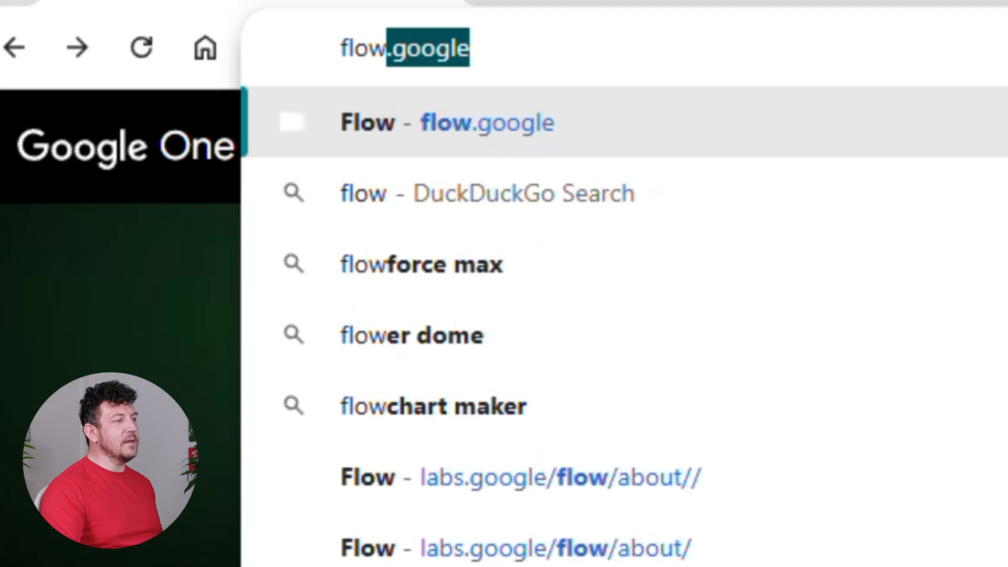
- Load the flow.google site and start creating with Flow
left_click(447, 122)
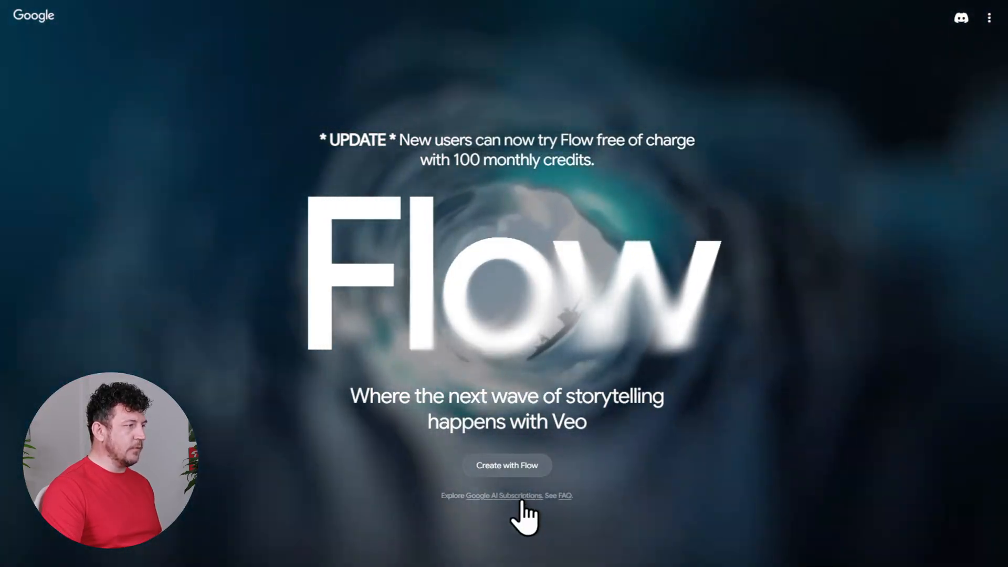
left_click(502, 495)
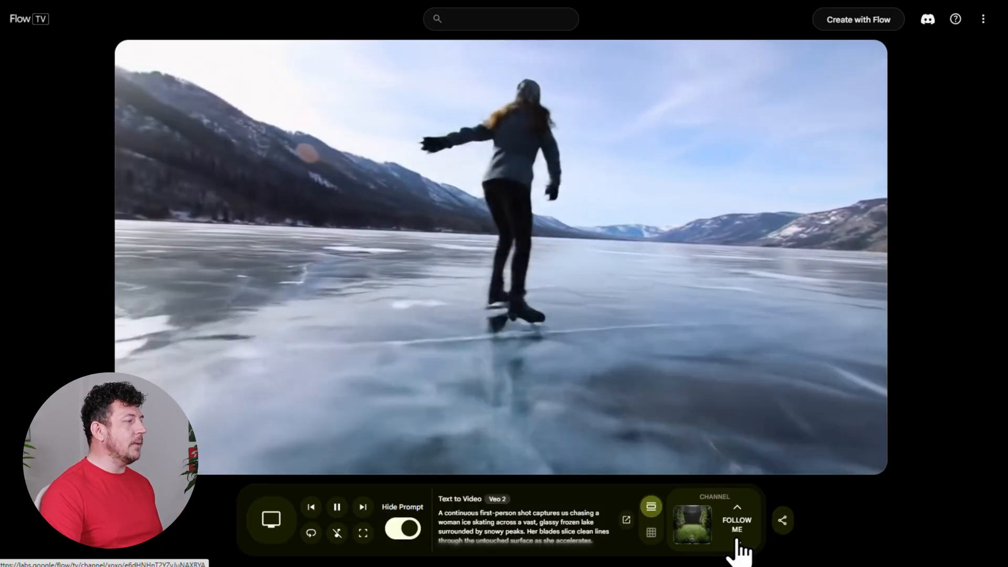
- Switch between Flow TV channels to preview more clips
left_click(692, 523)
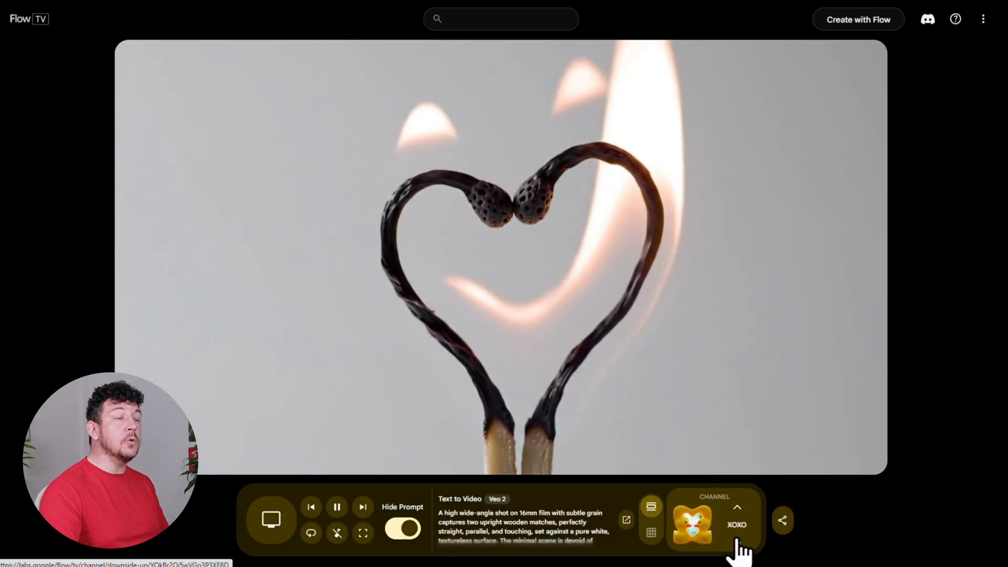
left_click(737, 507)
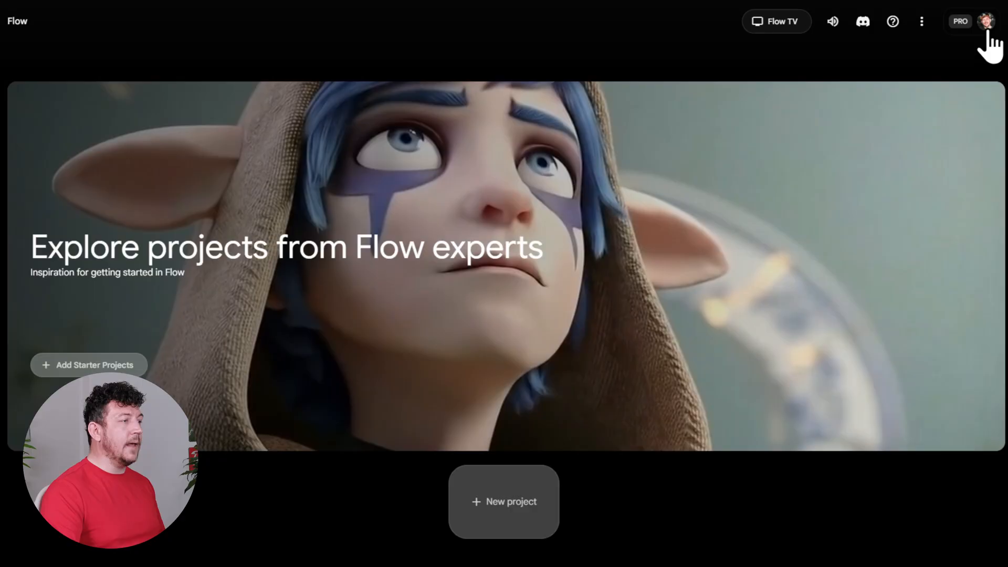
- Check remaining credits, then create a new project named 'The Last Transmission'
left_click(988, 21)
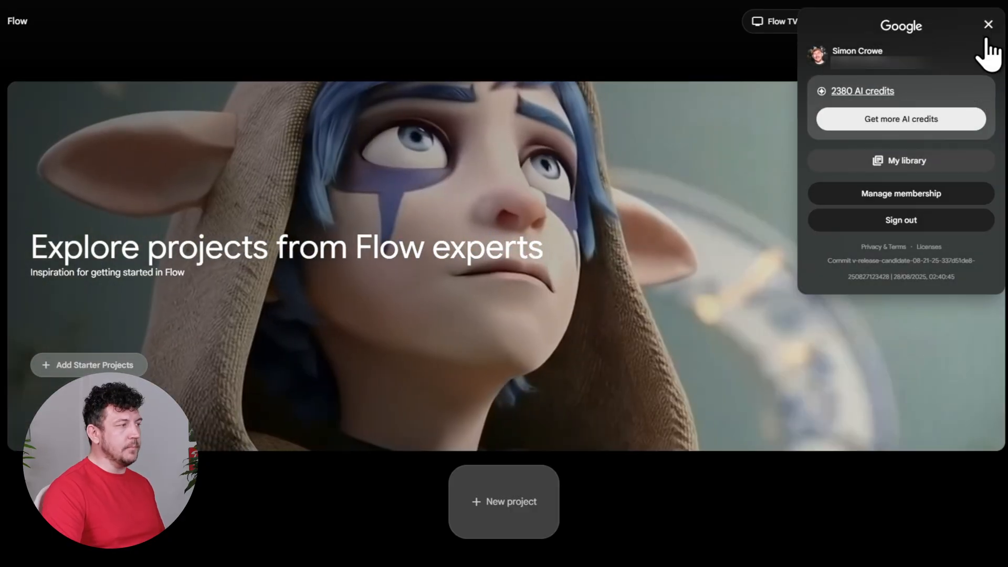
left_click(988, 24)
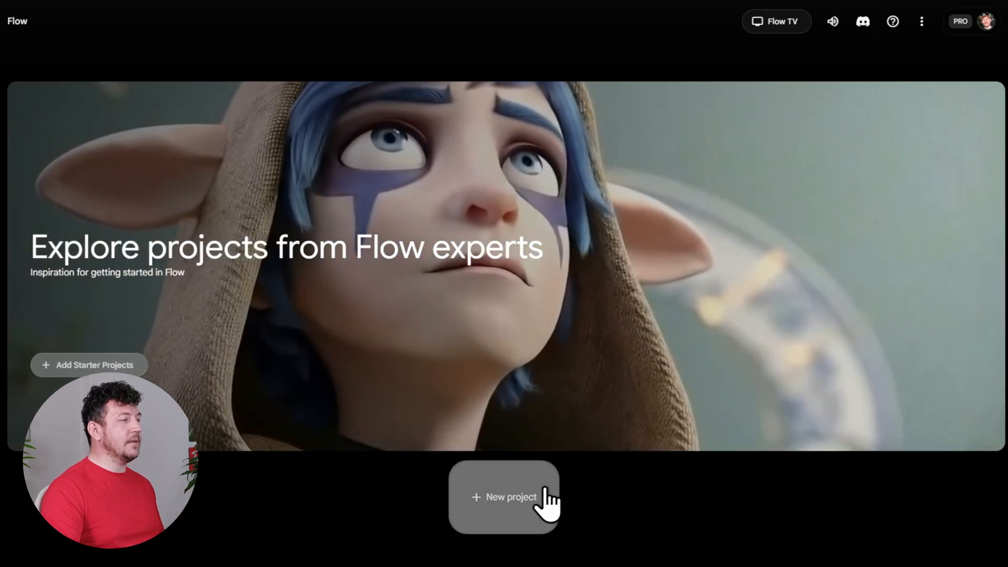
left_click(504, 497)
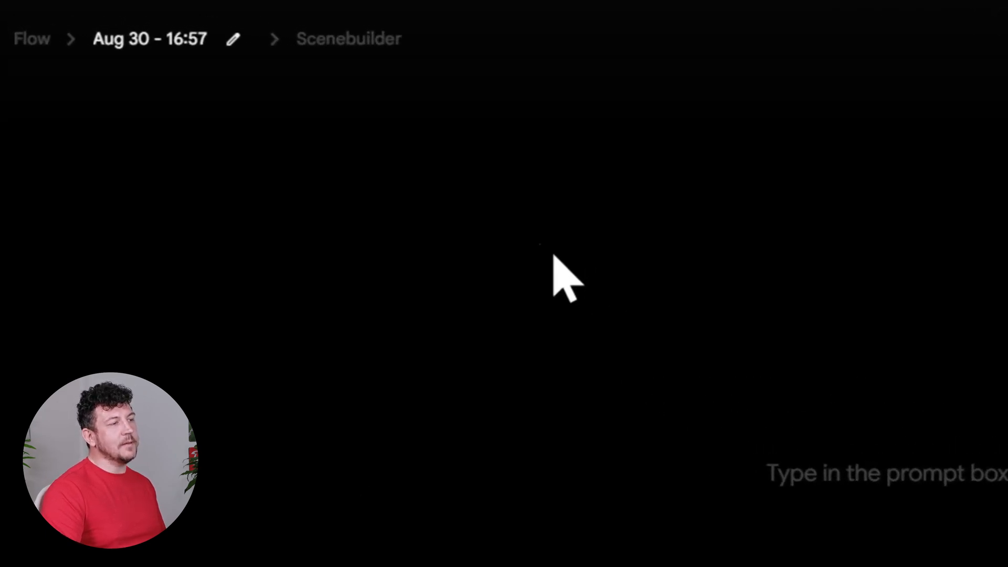
left_click(233, 39)
type("The Last Transmission")
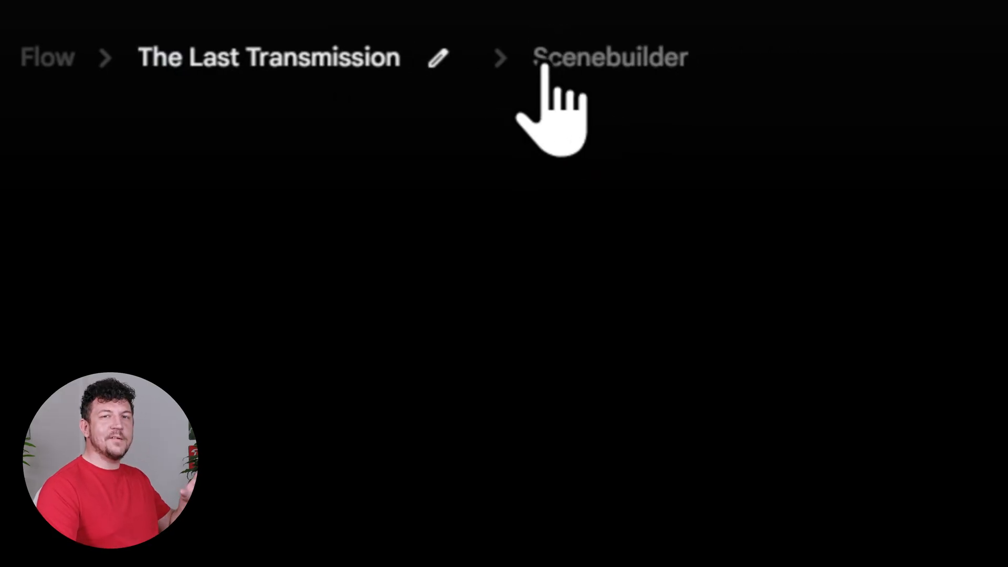
left_click(610, 57)
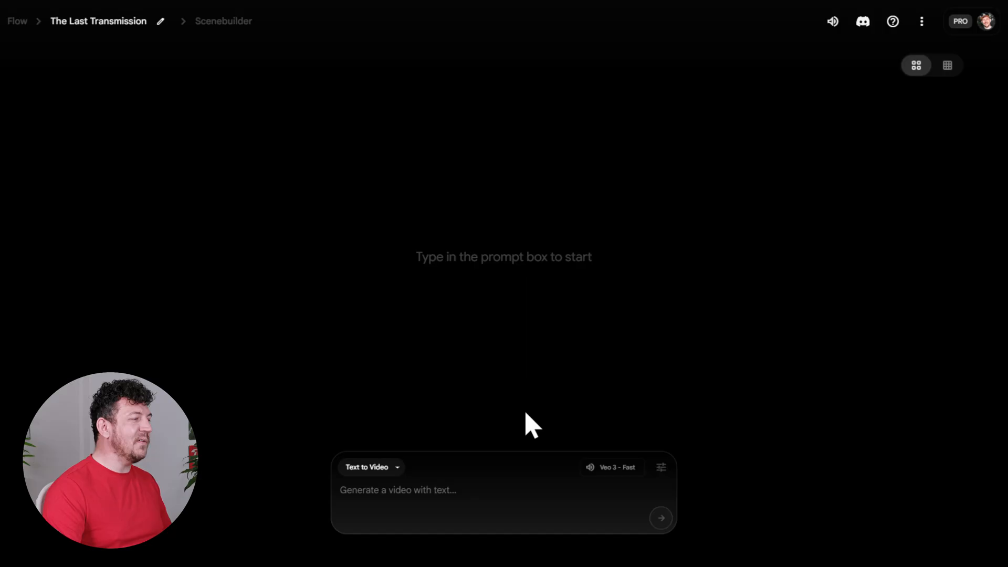
- Preview the Text to Video mode with a sample surfer-at-sunset prompt
left_click(371, 467)
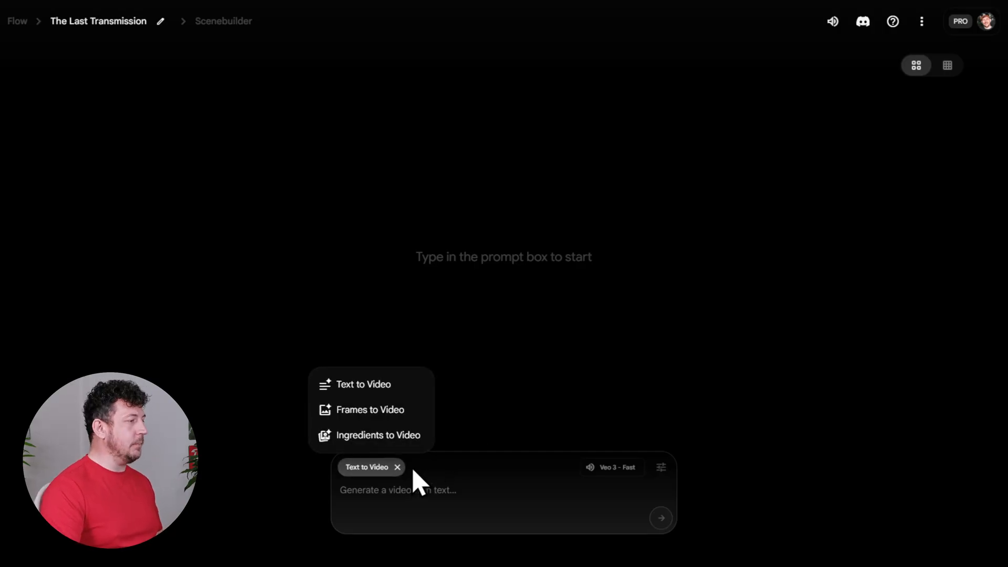
mouse_move(367, 384)
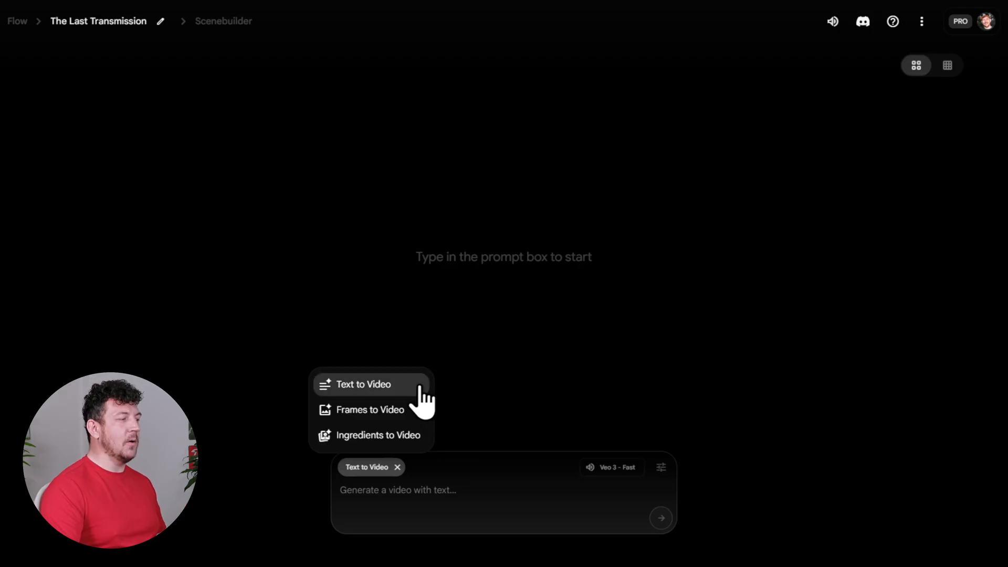
type("A cinematic wide shot of a surfer riding a giant wave at sunset, ocean glowing orange. Shot on IMAX, ultra-realistic.")
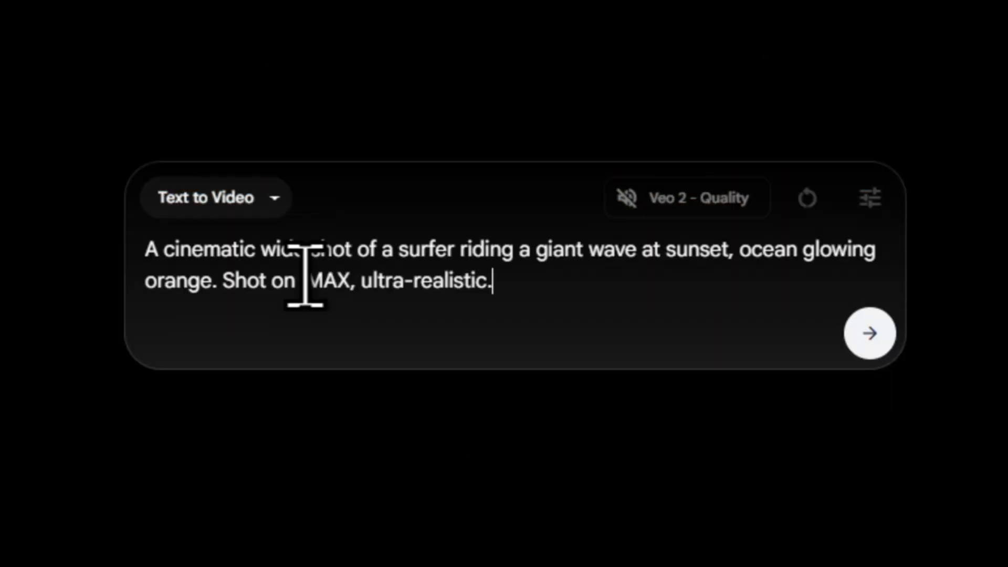
left_click(870, 332)
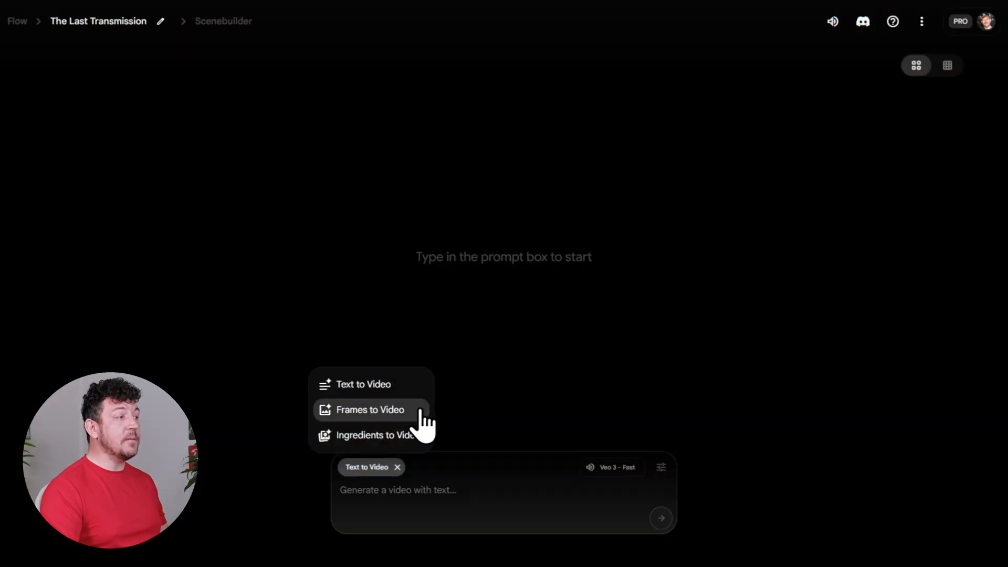
- Preview Ingredients to Video's coffee-commercial sample, then choose Frames to Video
left_click(370, 410)
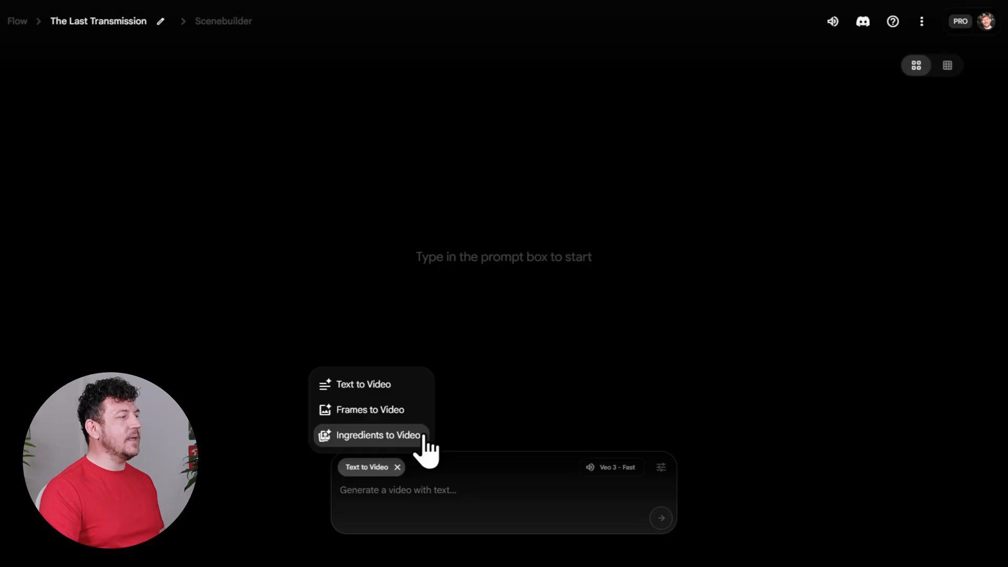
left_click(379, 435)
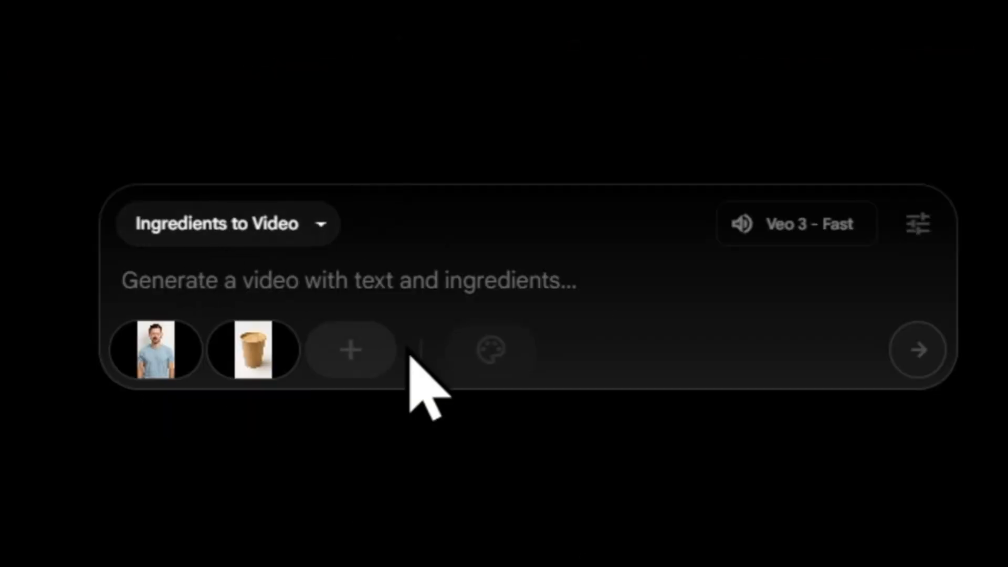
type("Polished product commercial. The person smiles and holds up the coffee cup. Bright, professional ad style with cinematic lighting.")
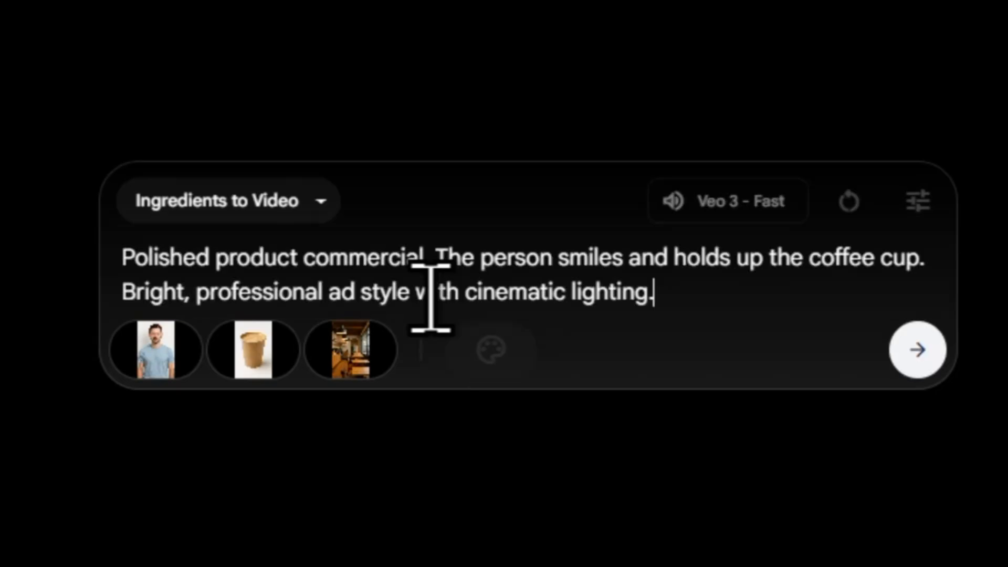
left_click(913, 350)
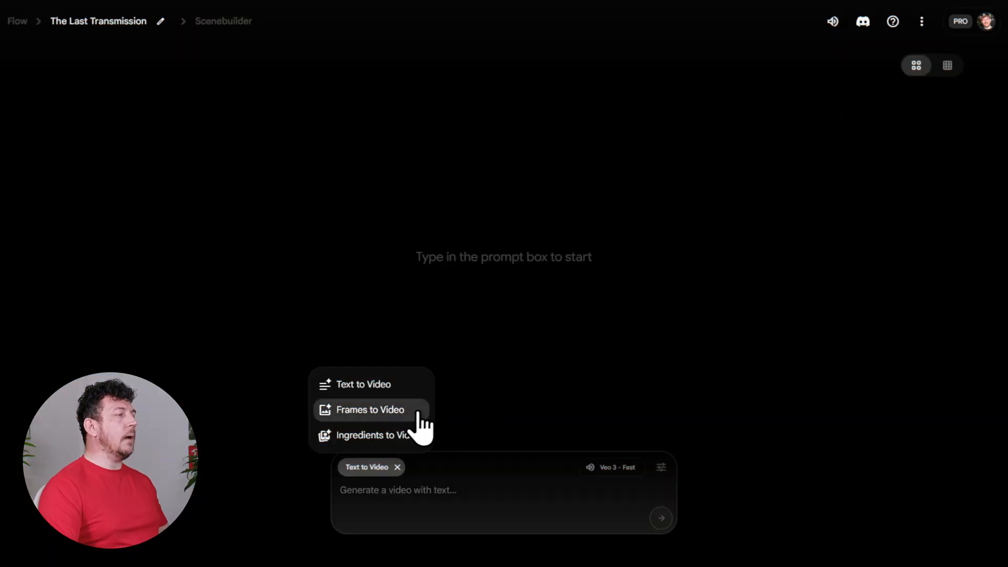
left_click(369, 409)
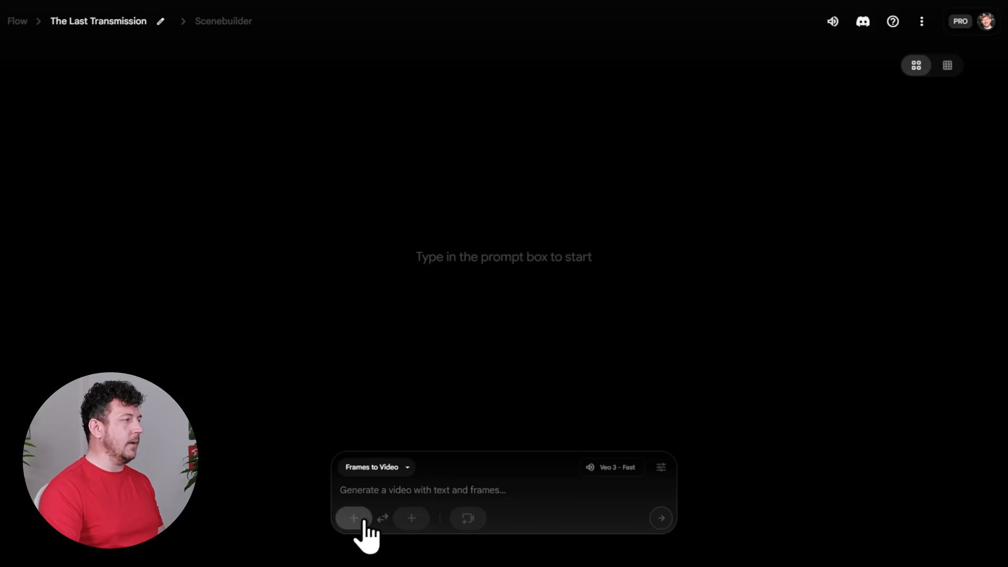
- Upload the portrait photo of a man as the starting frame
left_click(353, 518)
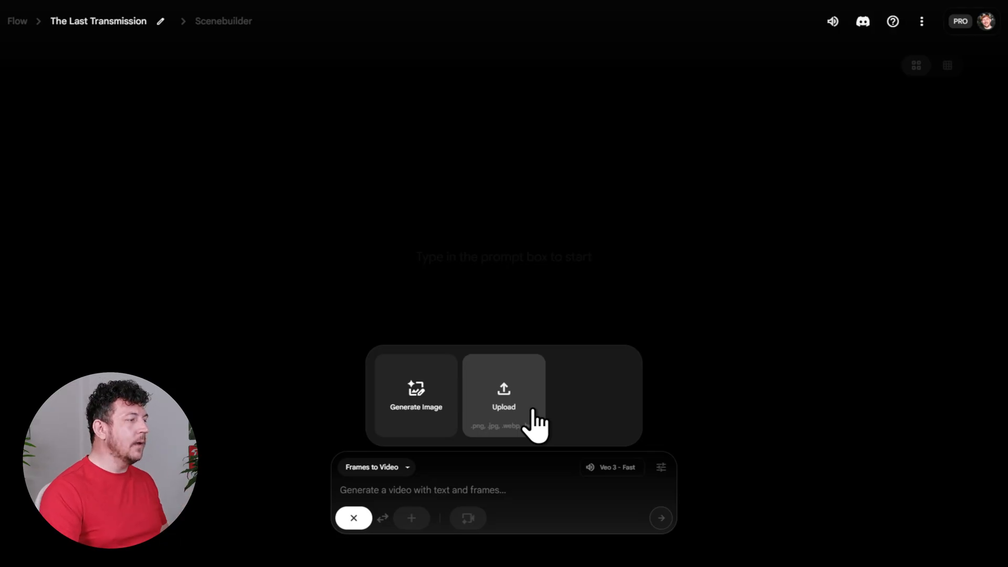
left_click(503, 393)
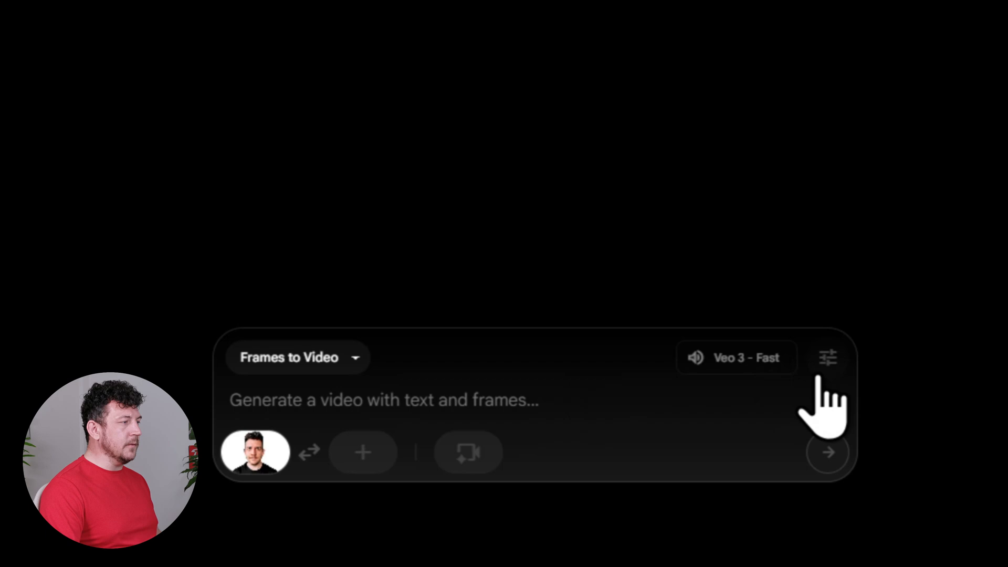
- Set the generation model to Veo 3 - Quality in settings
left_click(829, 357)
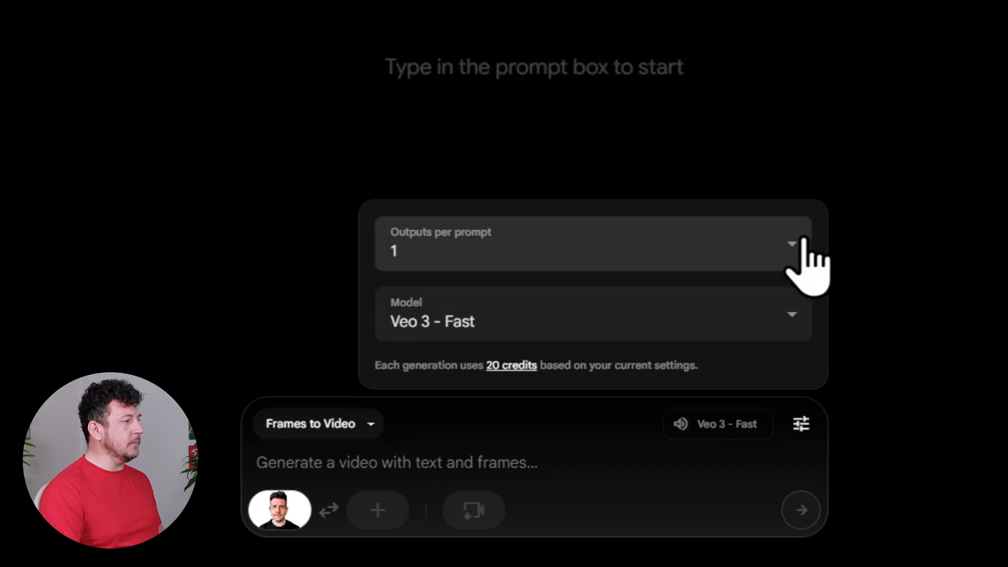
left_click(791, 314)
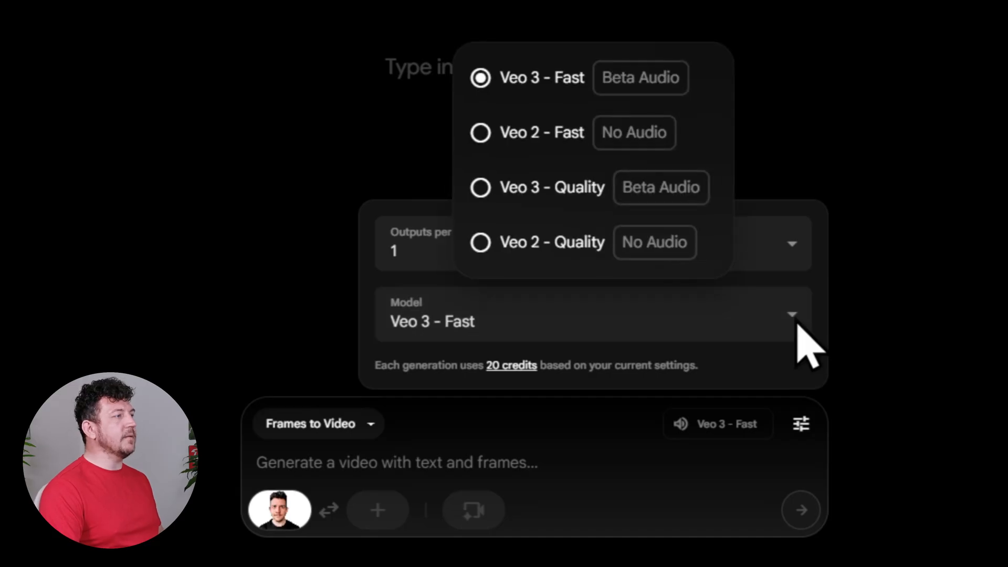
mouse_move(772, 166)
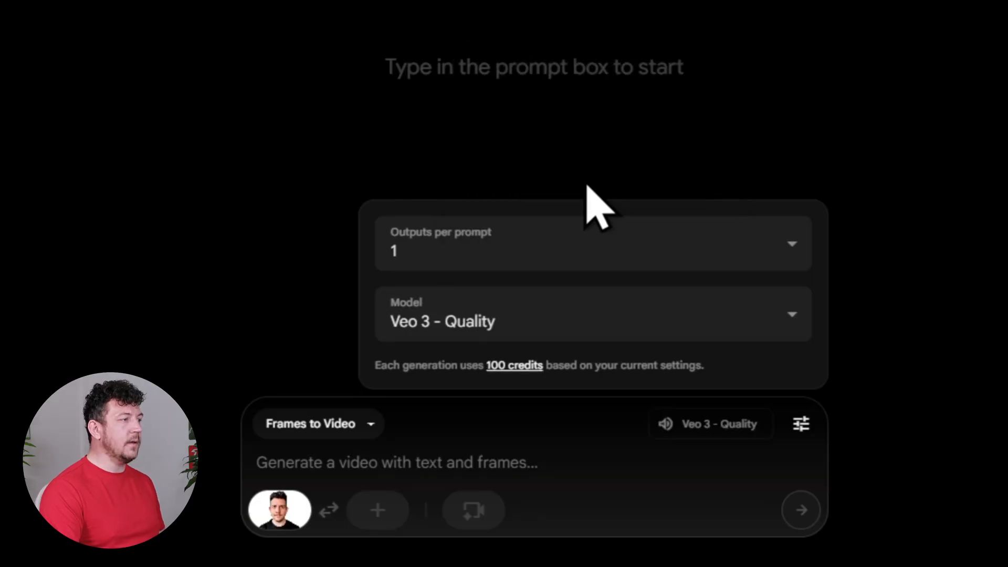
mouse_move(800, 424)
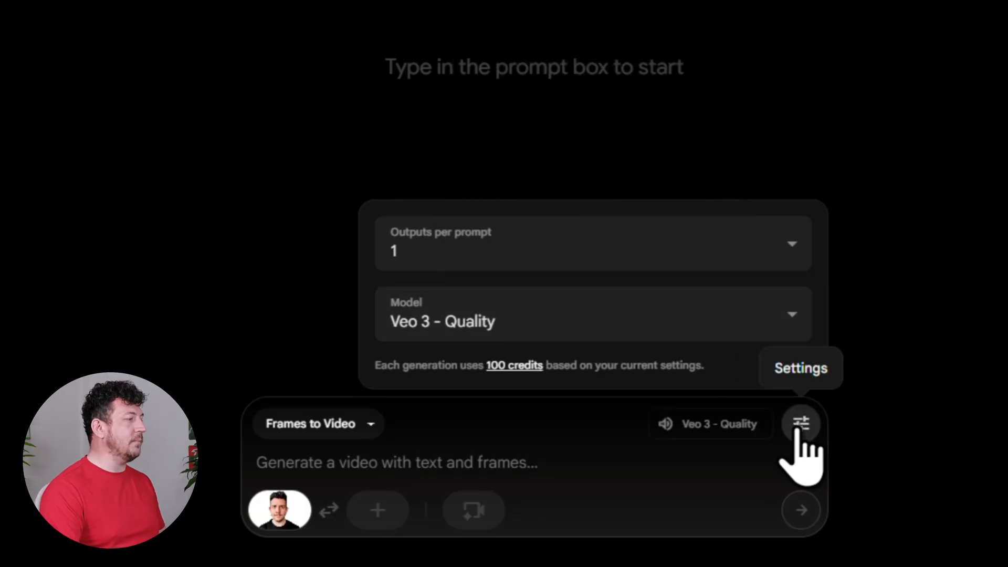
left_click(800, 423)
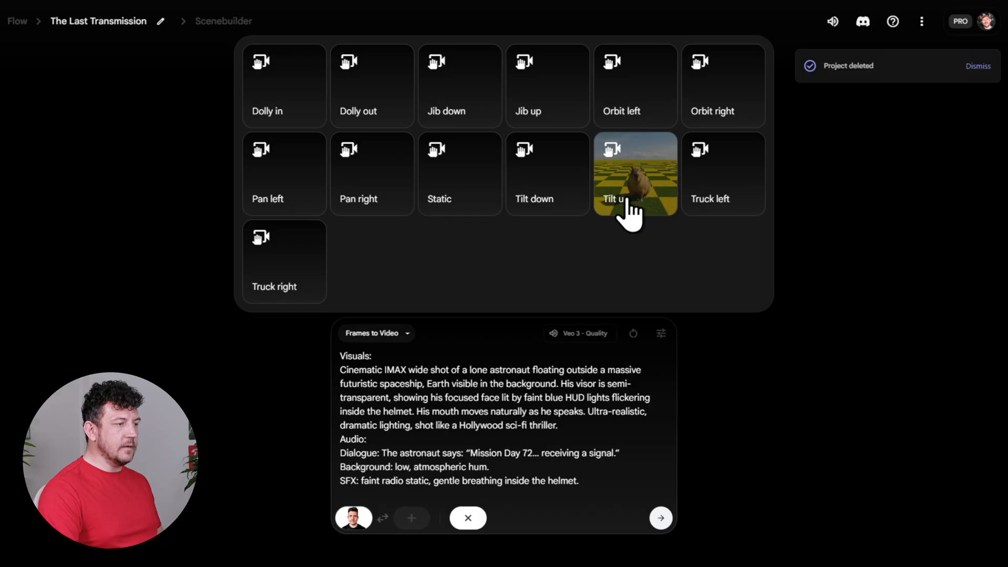
mouse_move(716, 373)
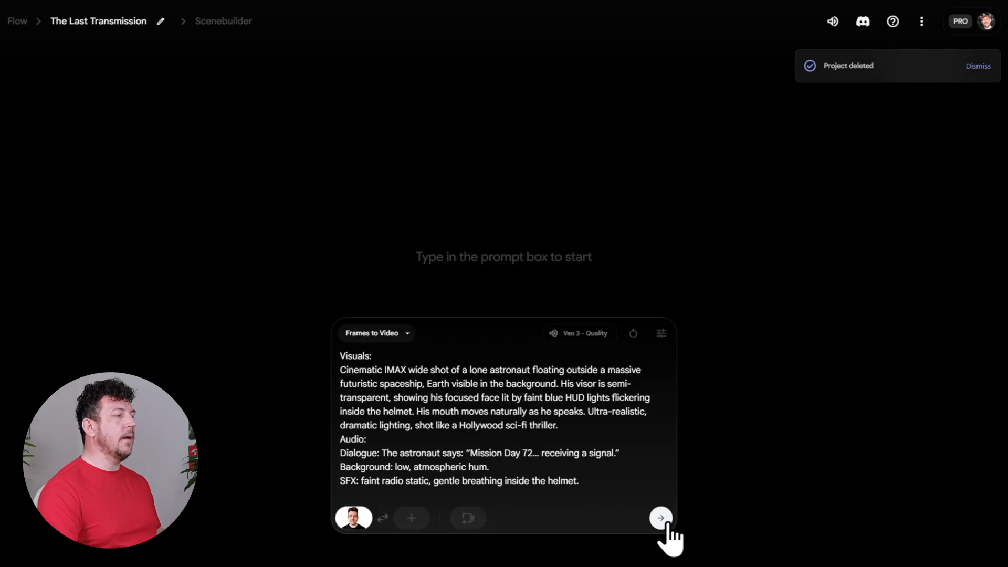
- Generate the Veo 3 Quality clip of the astronaut floating above Earth
left_click(661, 518)
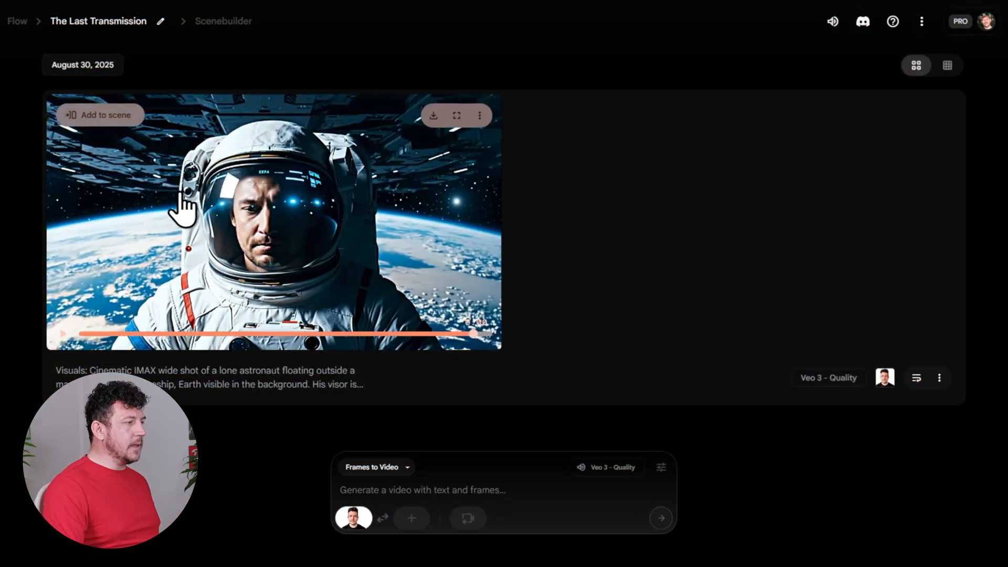
- Add the astronaut clip to the scene and view it in Scenebuilder
left_click(99, 115)
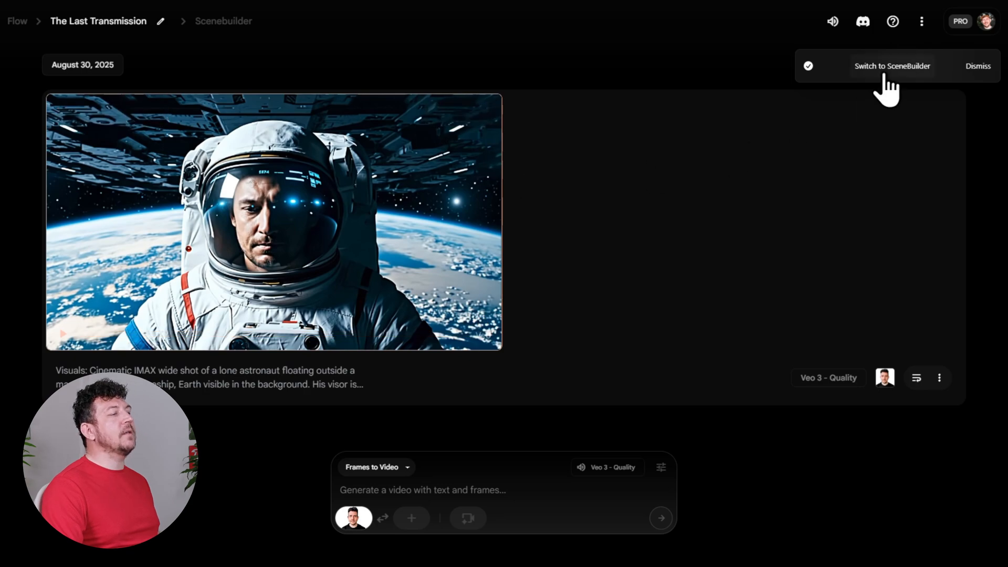
left_click(892, 66)
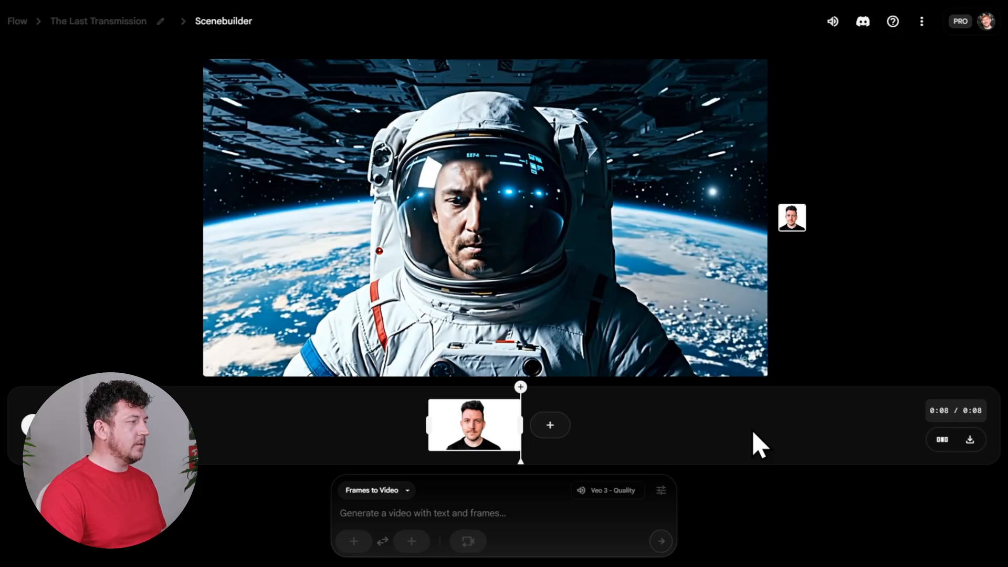
- Add a Jump to shot of the astronaut before a swirling space vortex
left_click(550, 425)
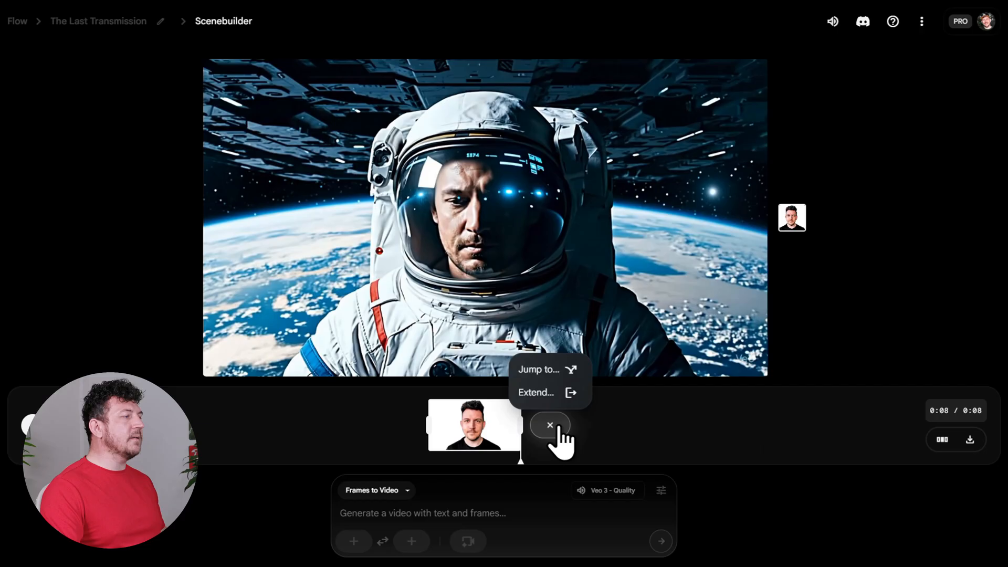
mouse_move(552, 392)
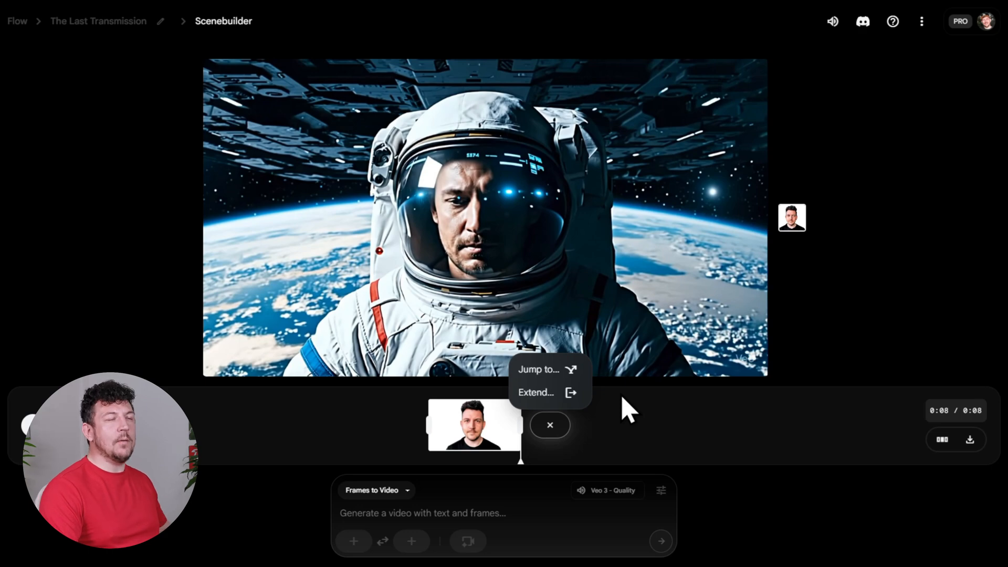
mouse_move(560, 379)
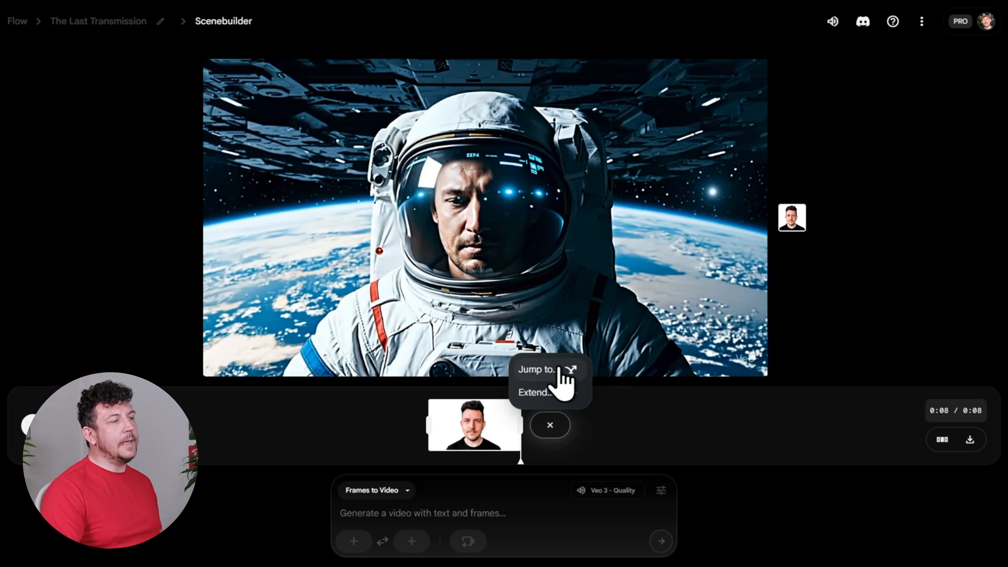
left_click(535, 369)
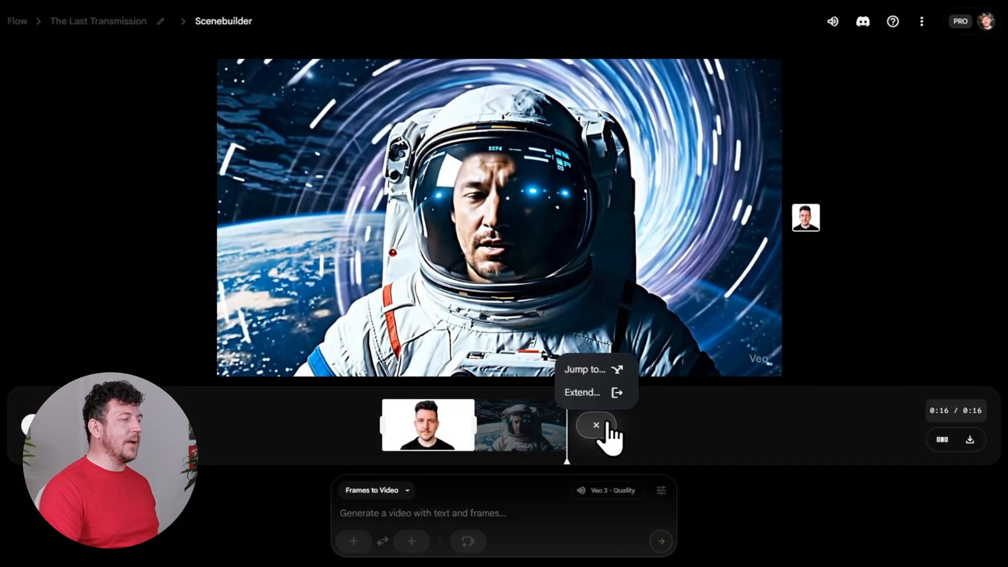
- Add a third shot after the second clip, showing the astronaut in a swirling tunnel
left_click(584, 369)
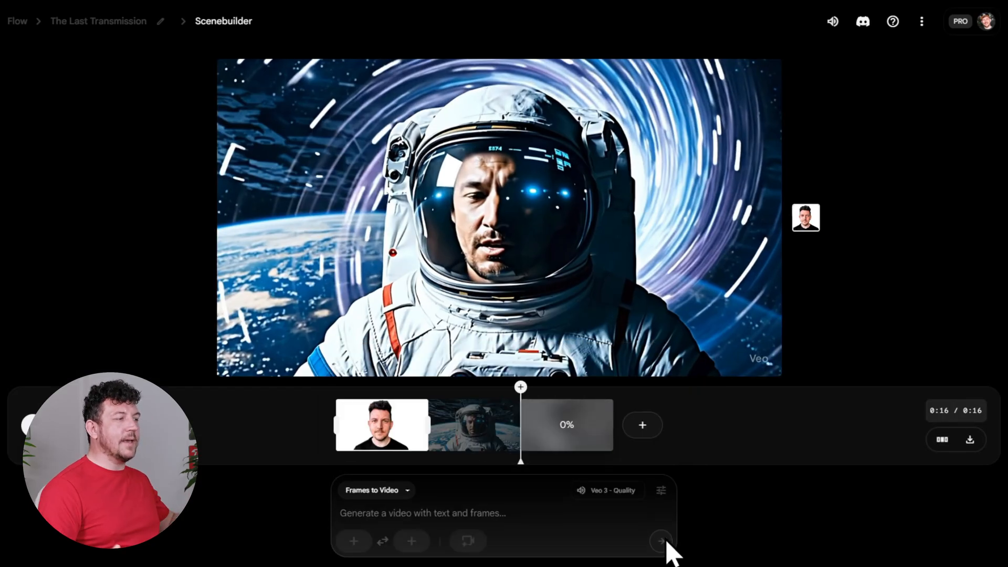
mouse_move(752, 515)
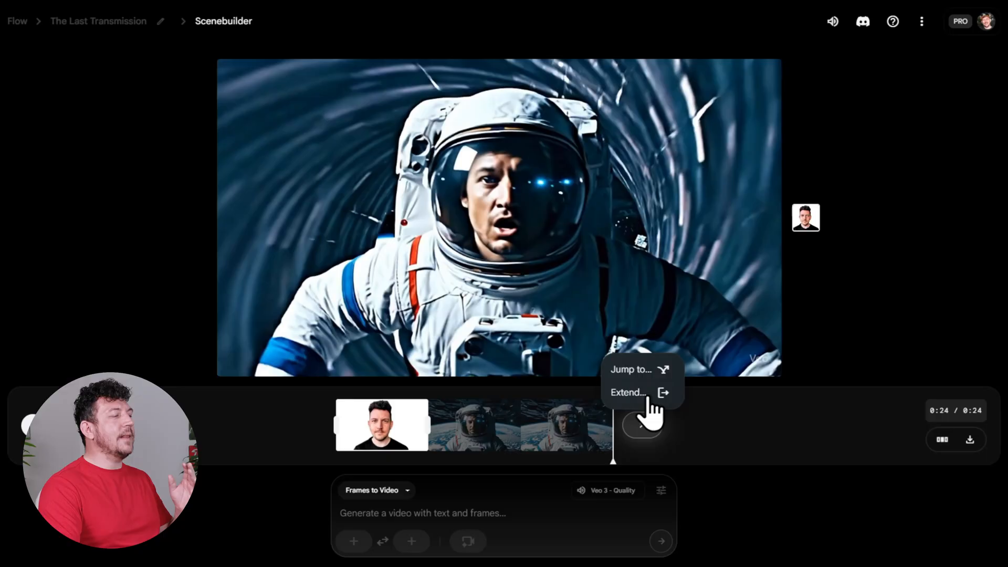
- Extend the last clip with a fourth continuation shot, bringing the scene to 31 seconds
left_click(631, 370)
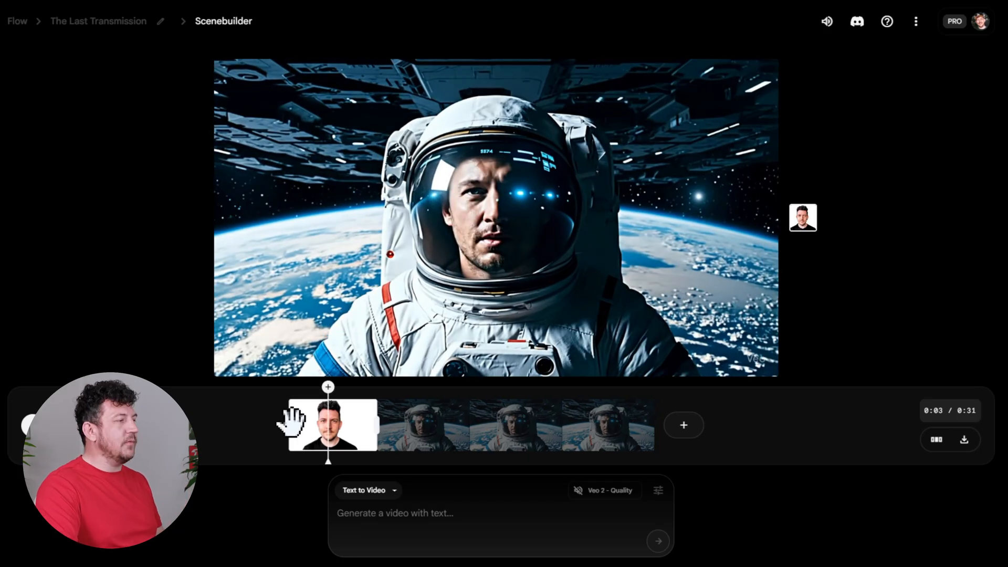
mouse_move(800, 469)
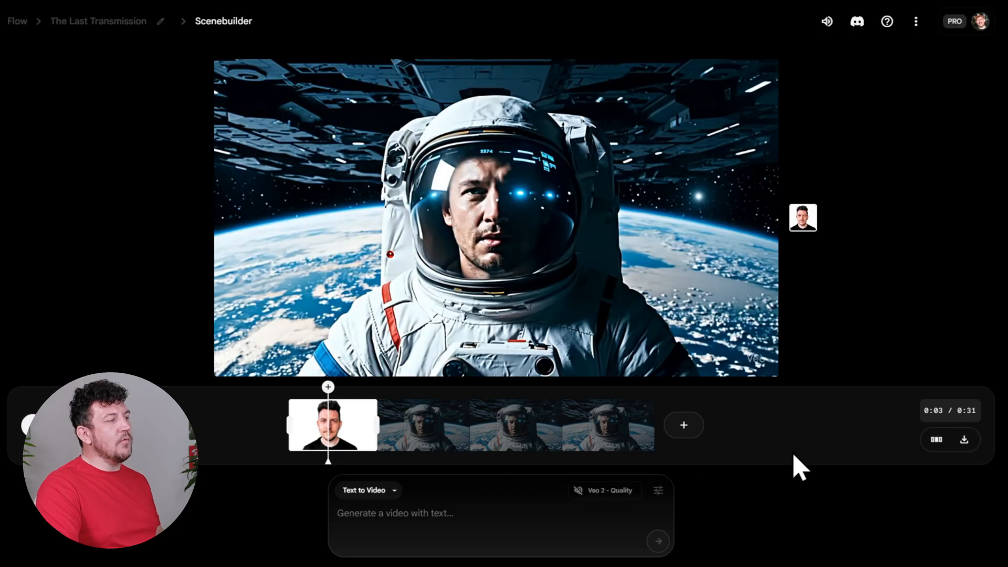
- Export the four-clip scene ending on the crystal spires shot as a video
left_click(936, 440)
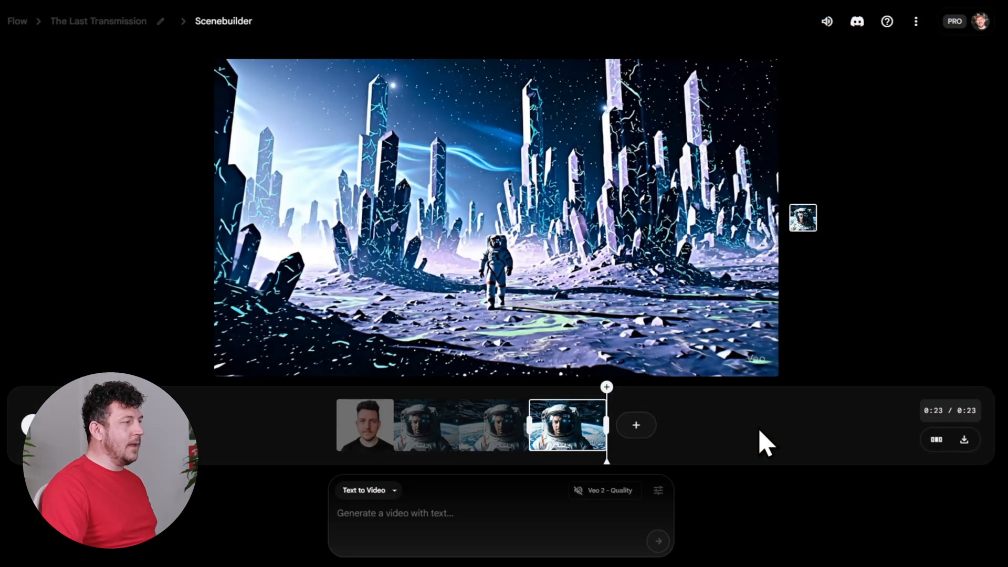
left_click(964, 439)
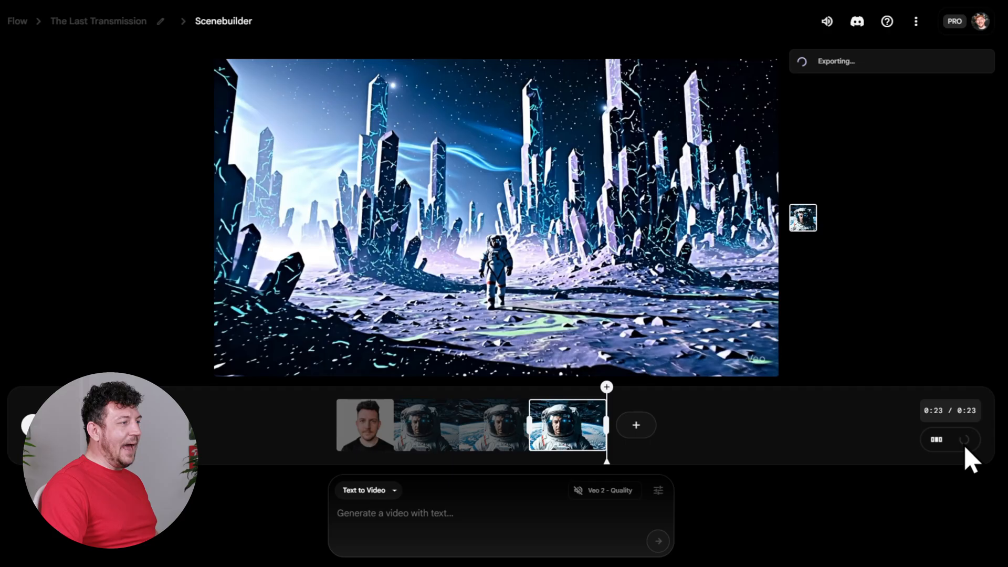